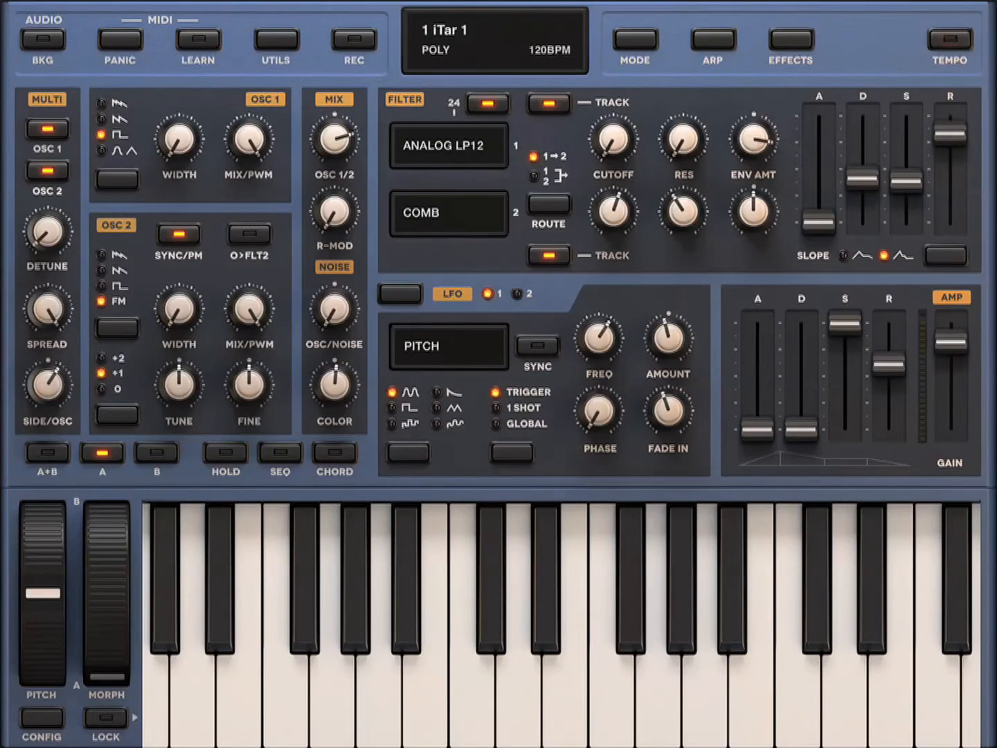
- Set Sunrizer's MIDI receive channel to 1 and close its settings panel
{"action": "left_click", "coordinate": [951, 38]}
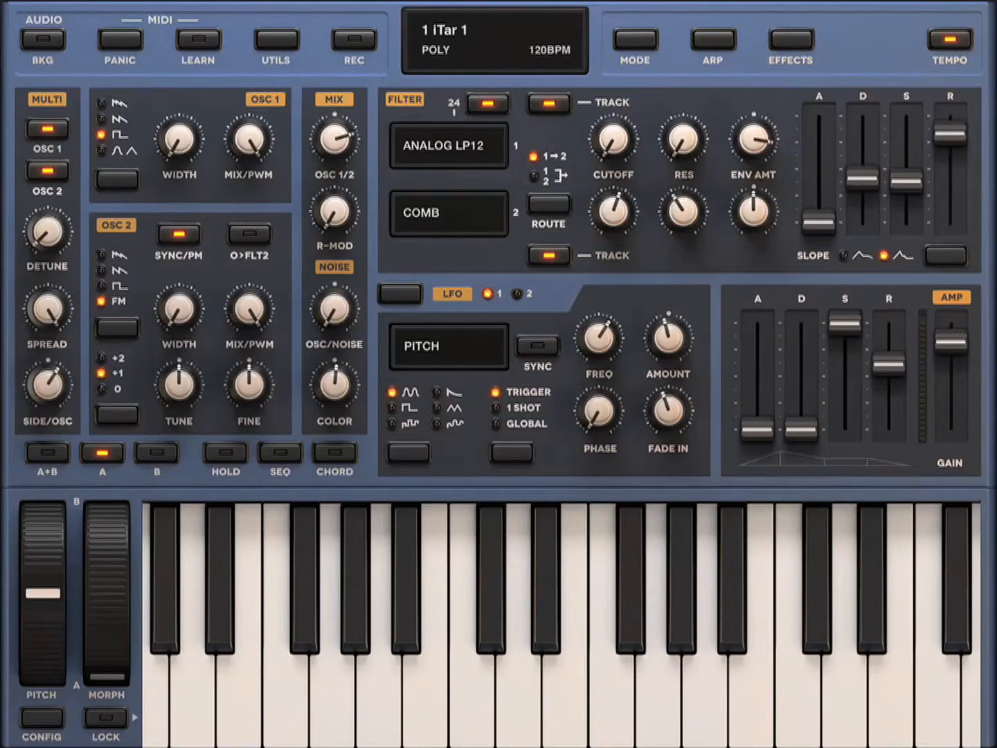
{"action": "left_click", "coordinate": [950, 39]}
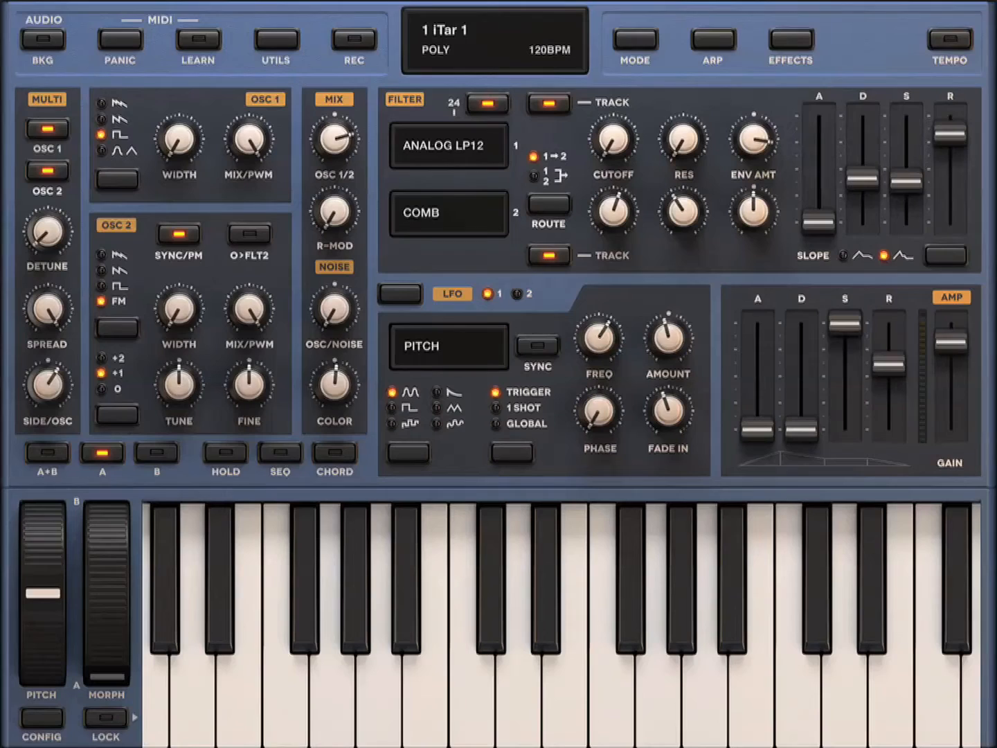
{"action": "left_click", "coordinate": [276, 40]}
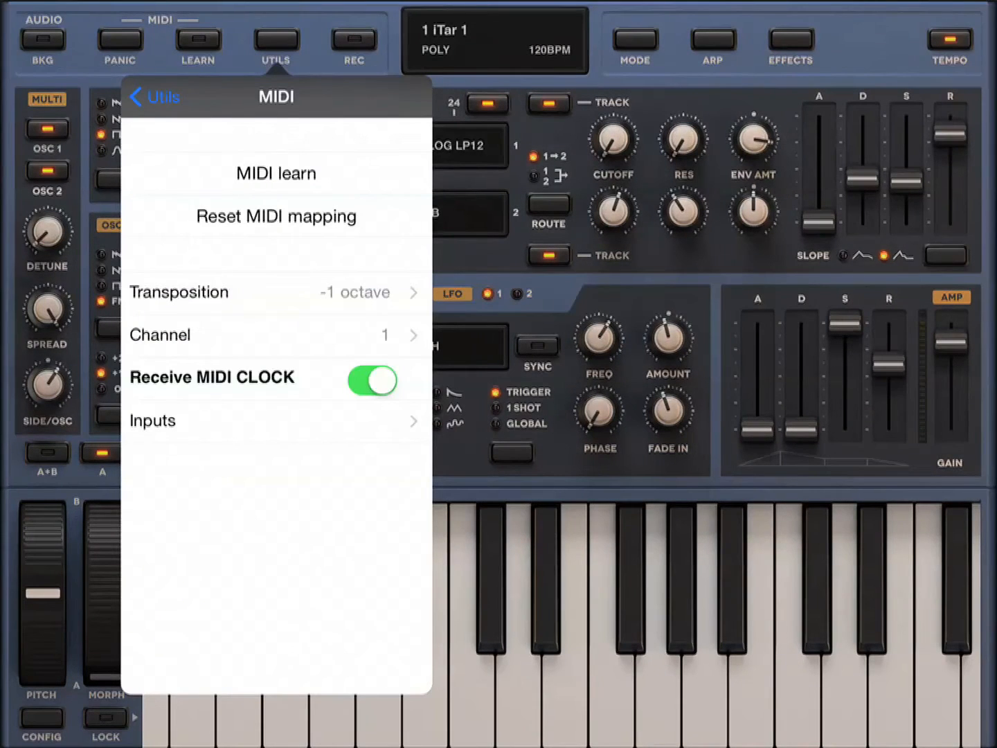
{"action": "left_click", "coordinate": [276, 421]}
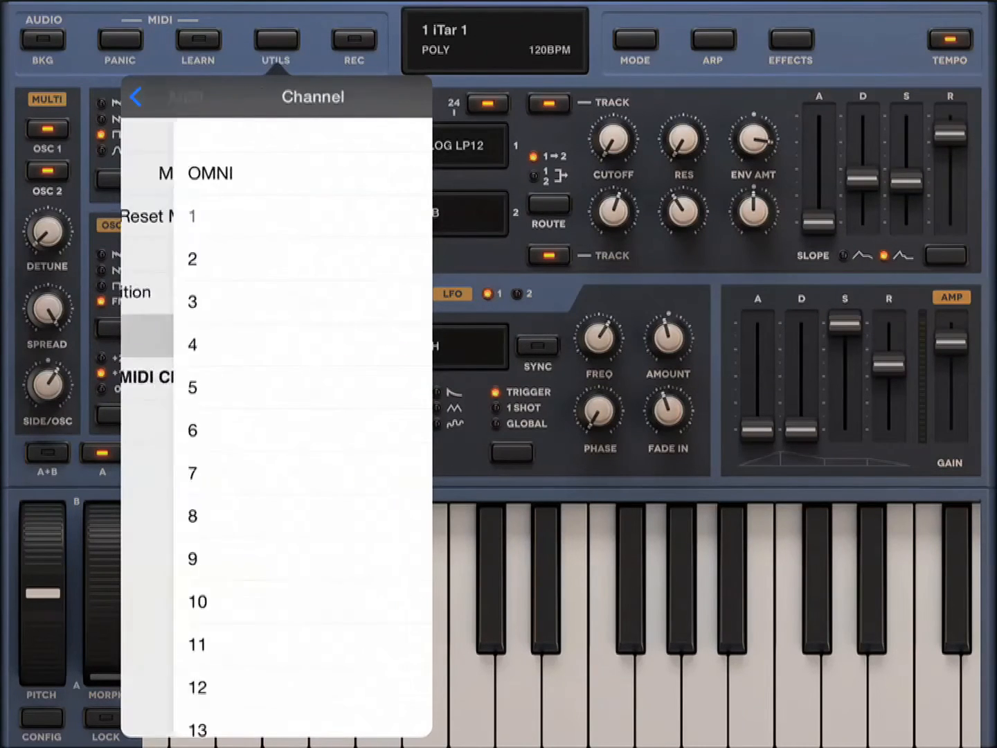
{"action": "left_click", "coordinate": [193, 216]}
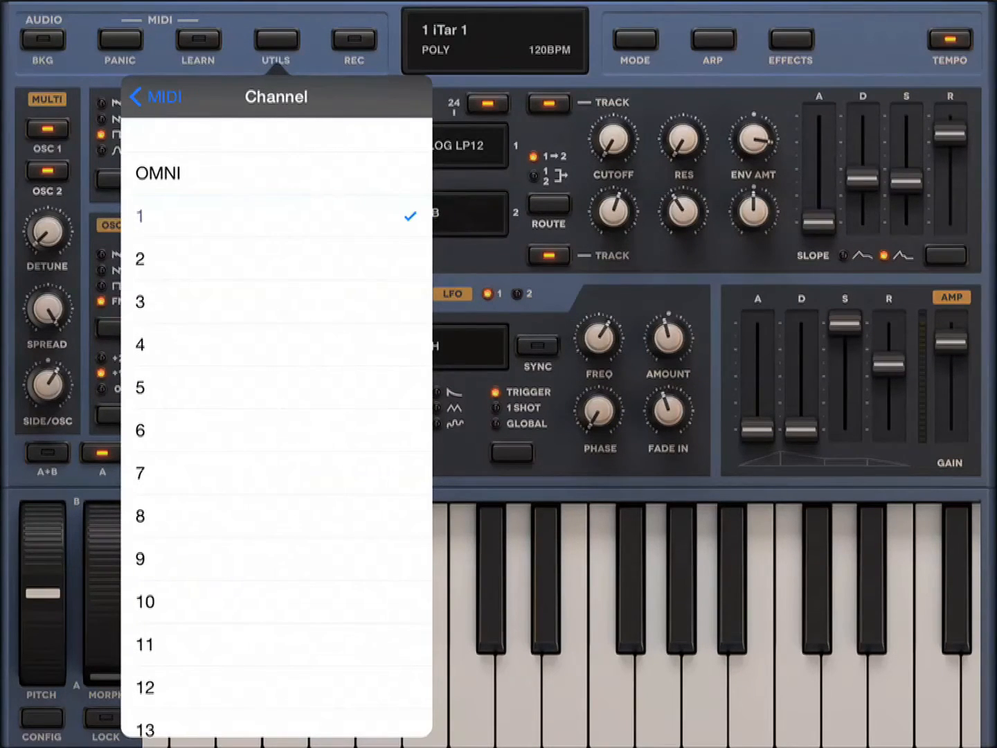
{"action": "left_click", "coordinate": [154, 97]}
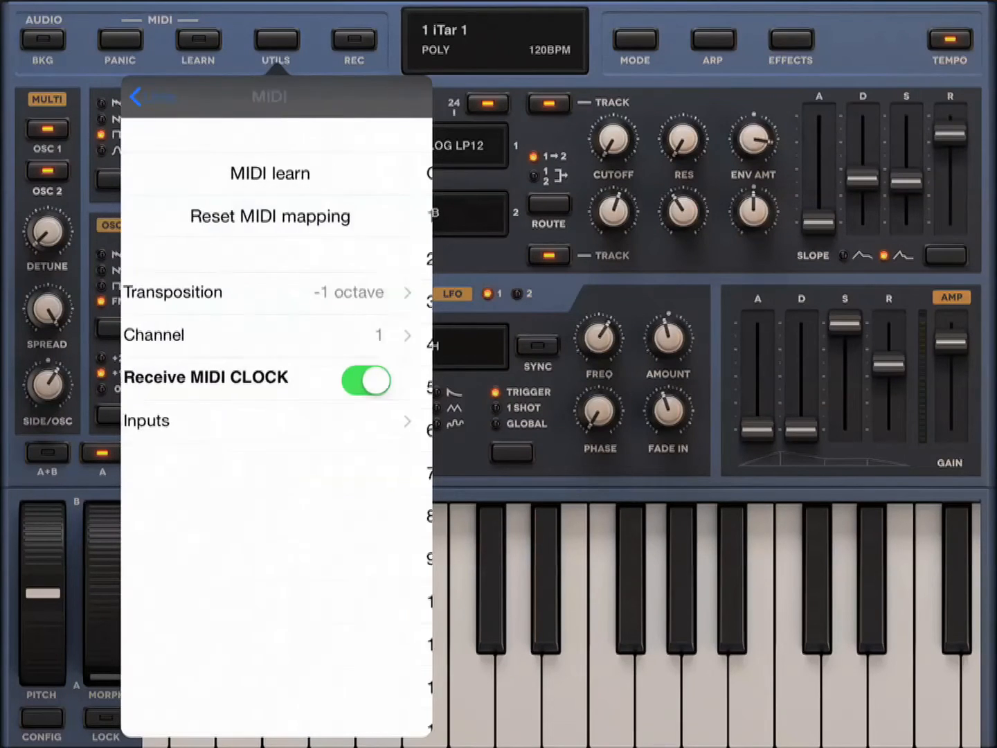
{"action": "left_click", "coordinate": [150, 96]}
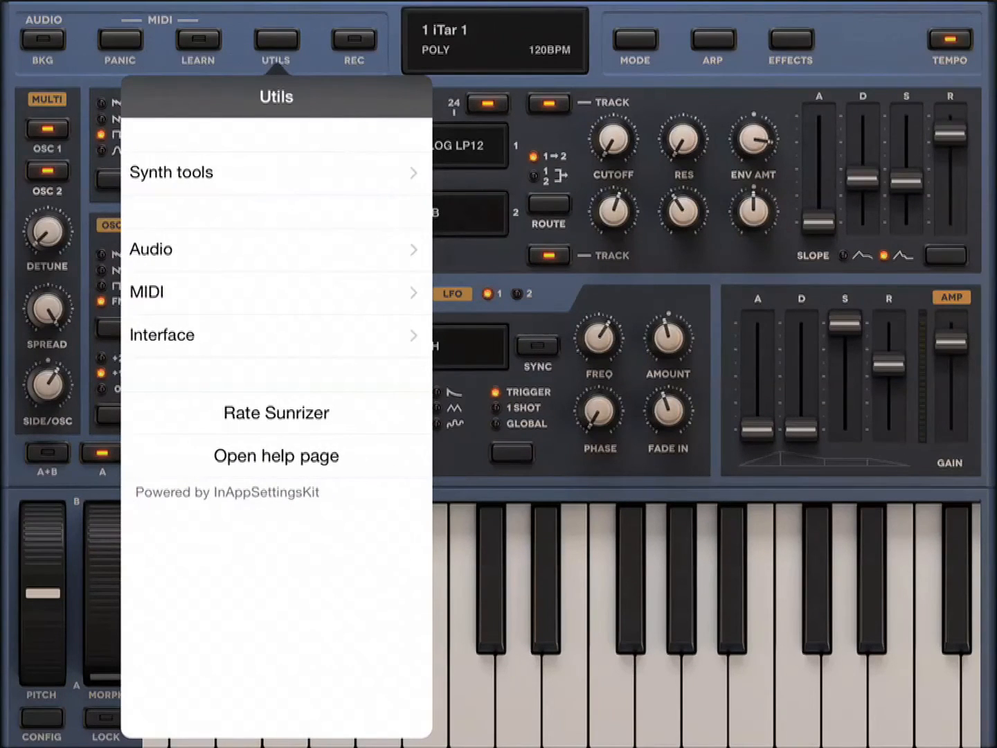
{"action": "left_click", "coordinate": [276, 45]}
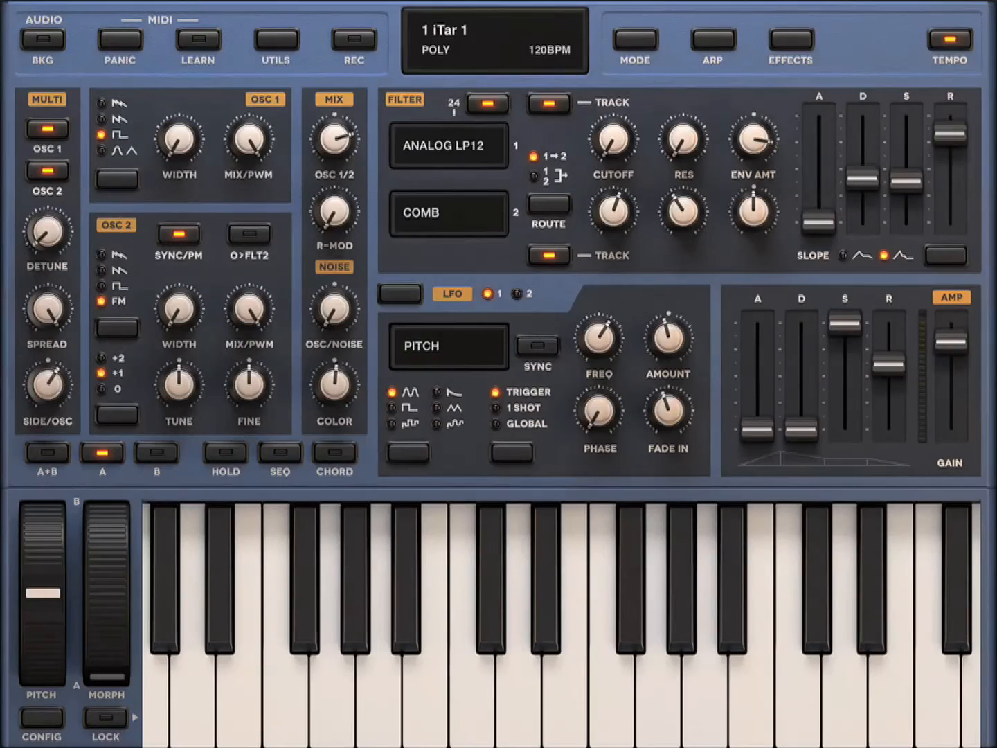
- Try Sunrizer's solo voice mode with a few test notes, then return to poly
{"action": "left_click", "coordinate": [42, 39]}
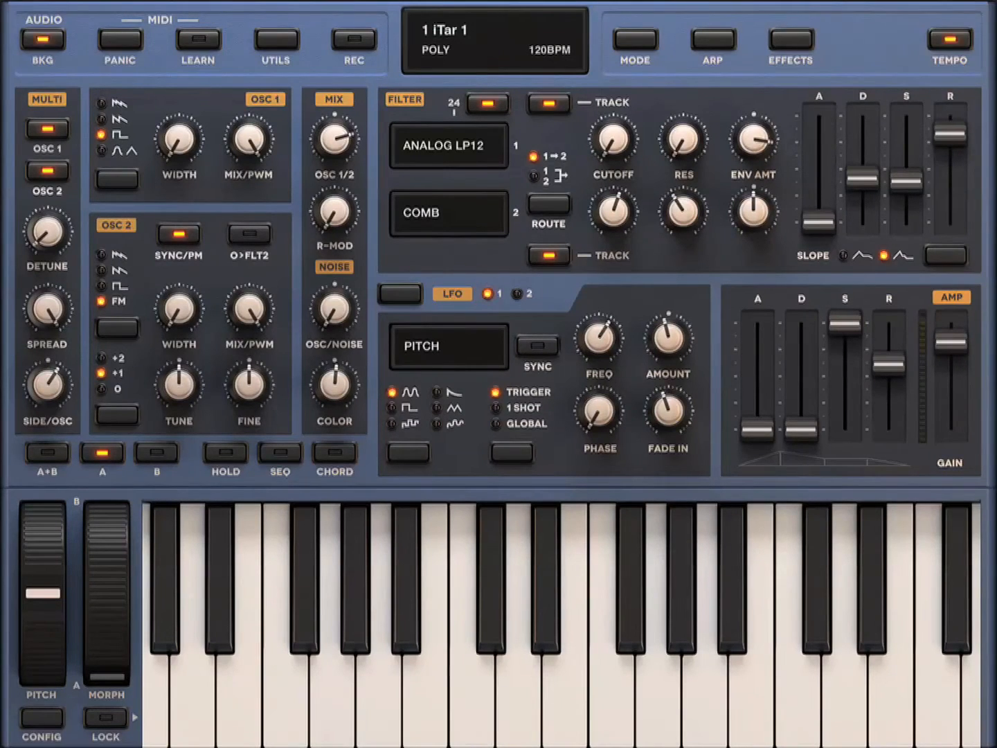
{"action": "left_click", "coordinate": [42, 39]}
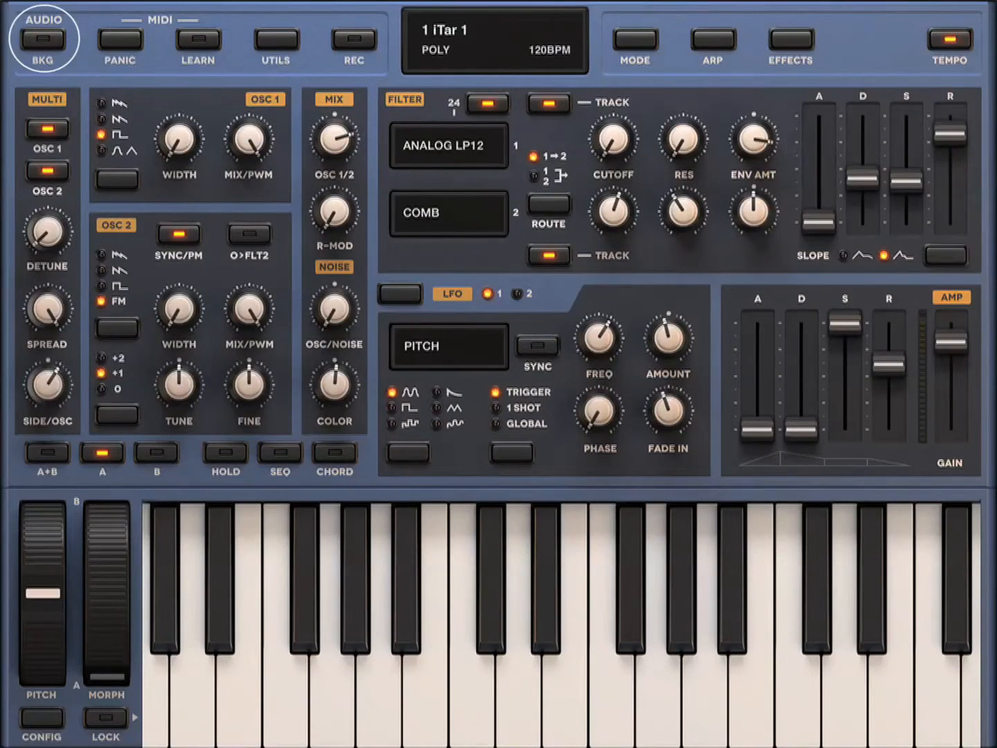
{"action": "left_click", "coordinate": [43, 39]}
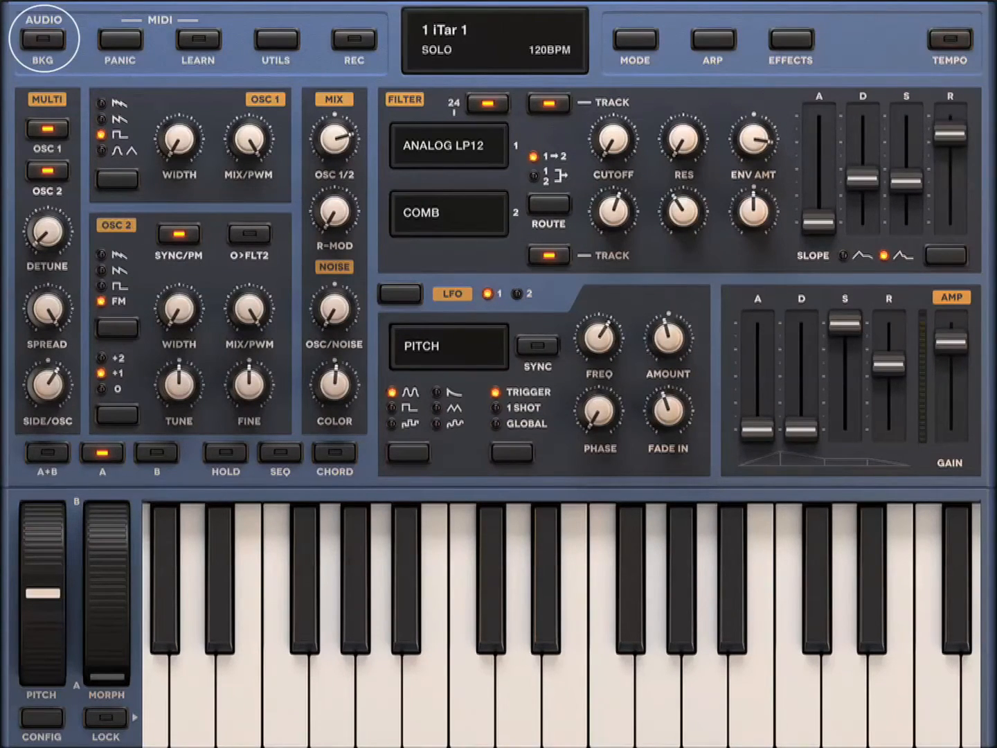
{"action": "left_click", "coordinate": [42, 39]}
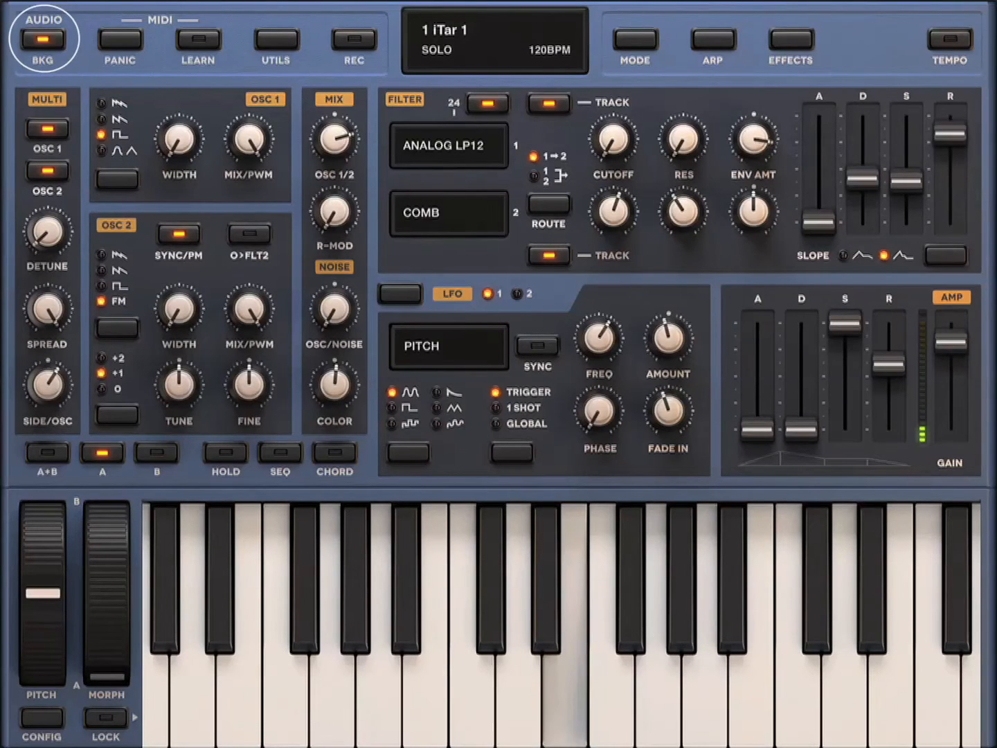
{"action": "left_click", "coordinate": [41, 39]}
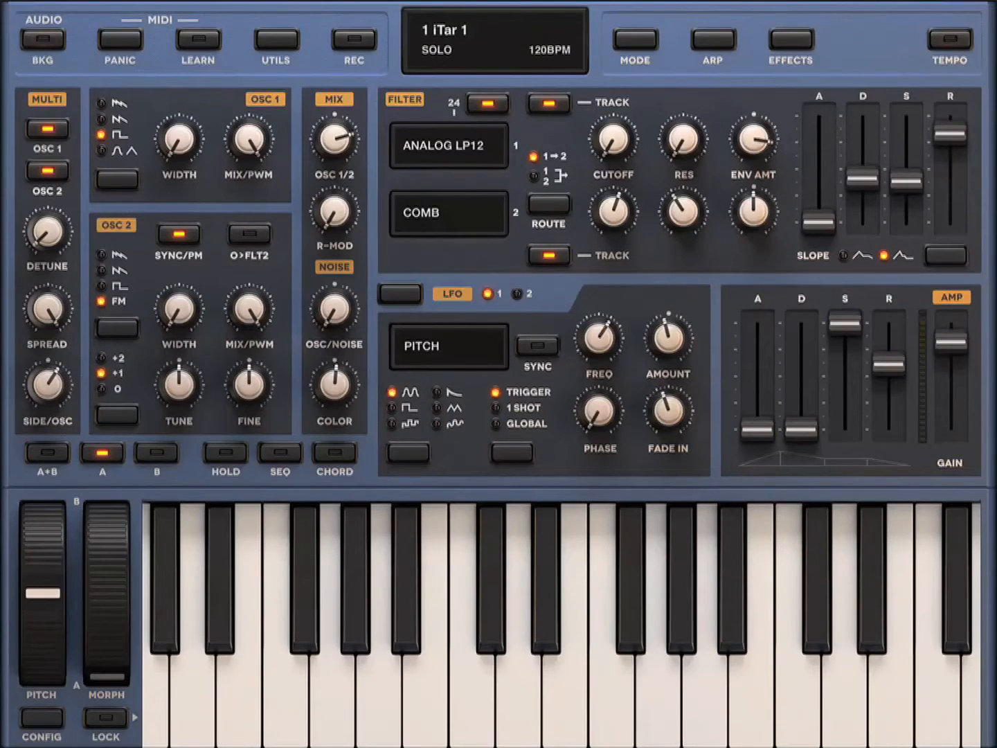
{"action": "left_click", "coordinate": [42, 39]}
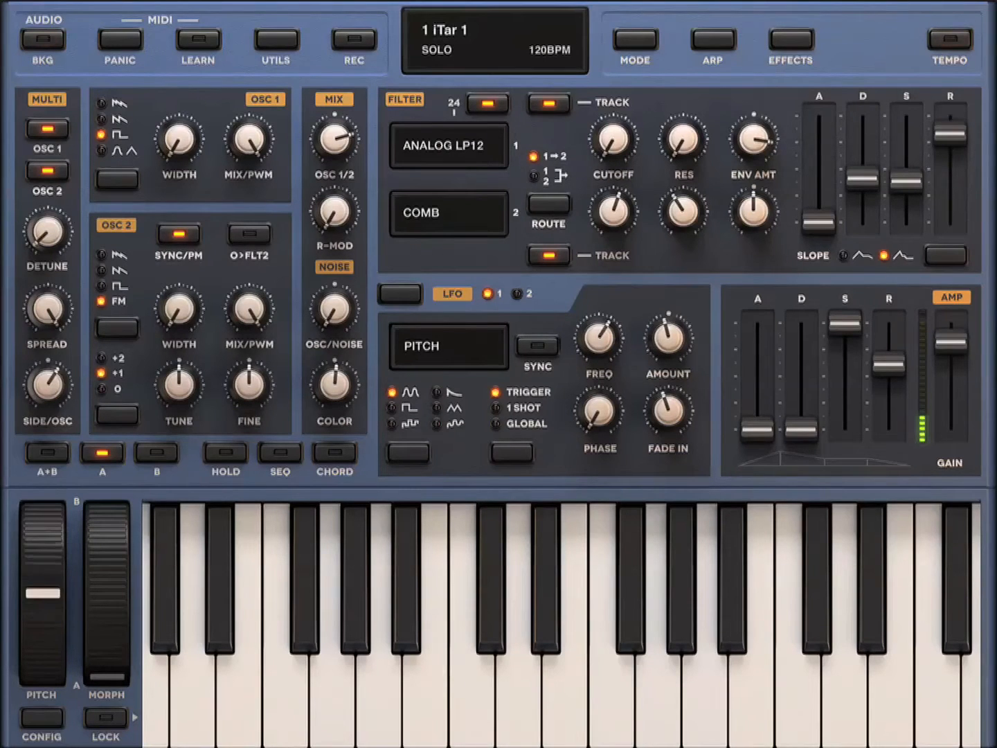
{"action": "left_click", "coordinate": [42, 38]}
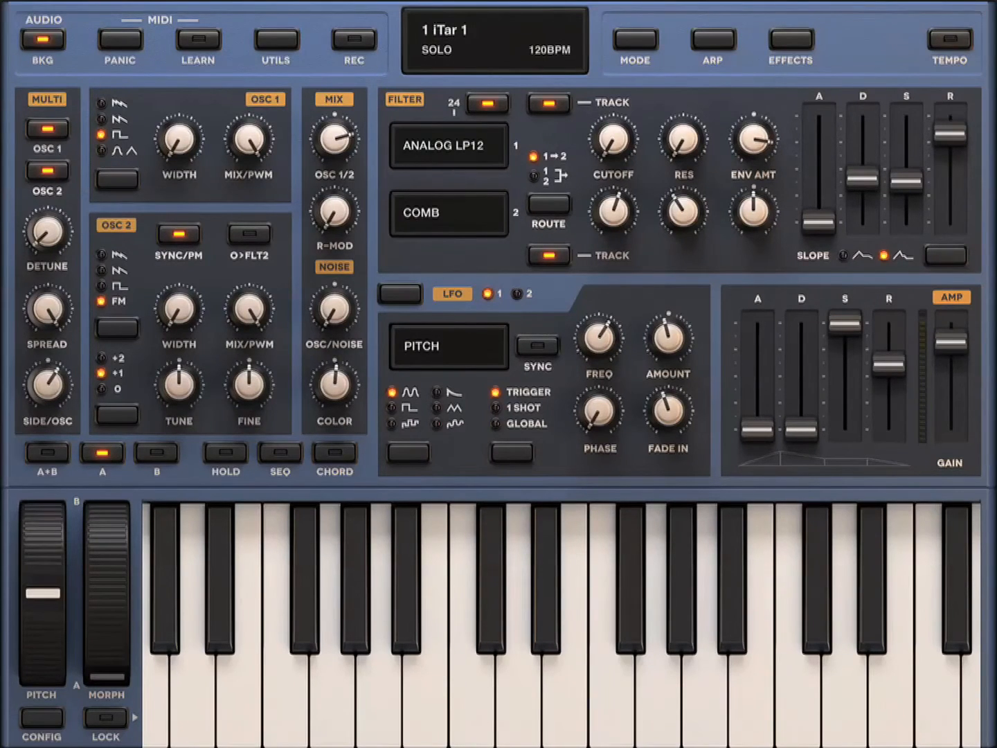
{"action": "left_click", "coordinate": [41, 39]}
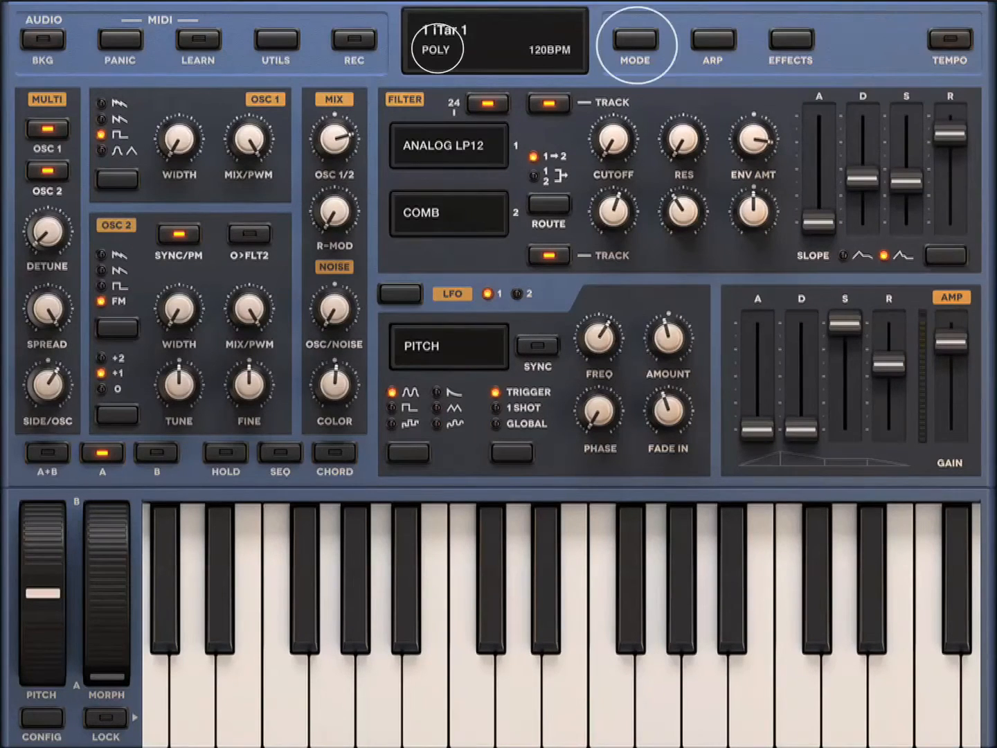
- Leave Sunrizer in poly mode and bring up Ondes' MIDI Configuration page
{"action": "left_click", "coordinate": [41, 39]}
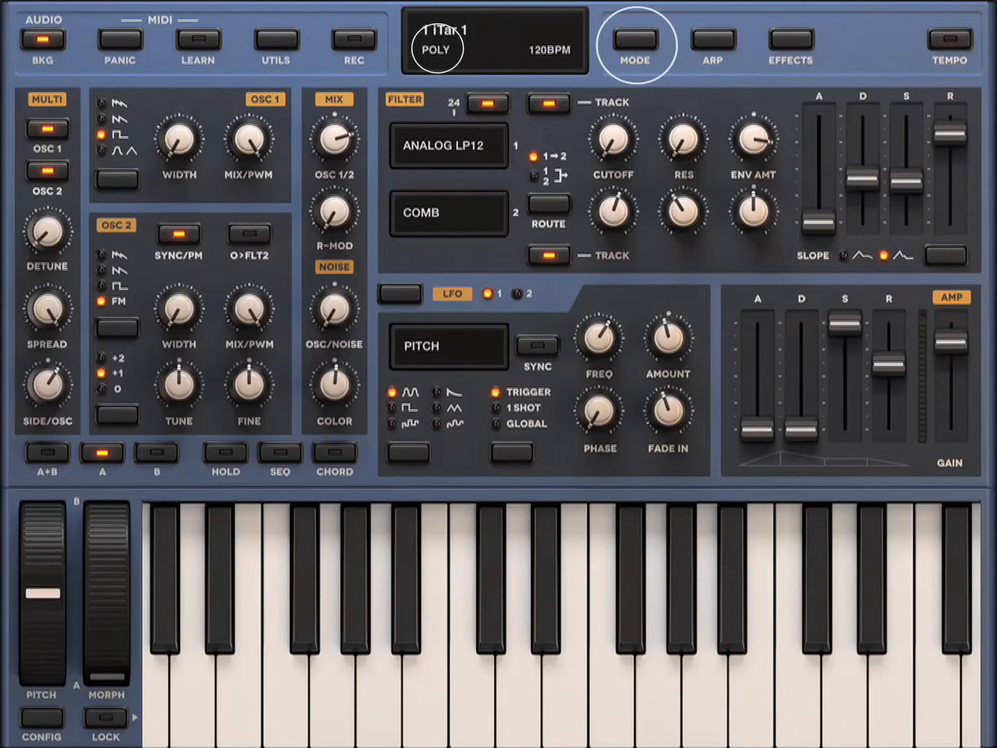
{"action": "left_click", "coordinate": [631, 39]}
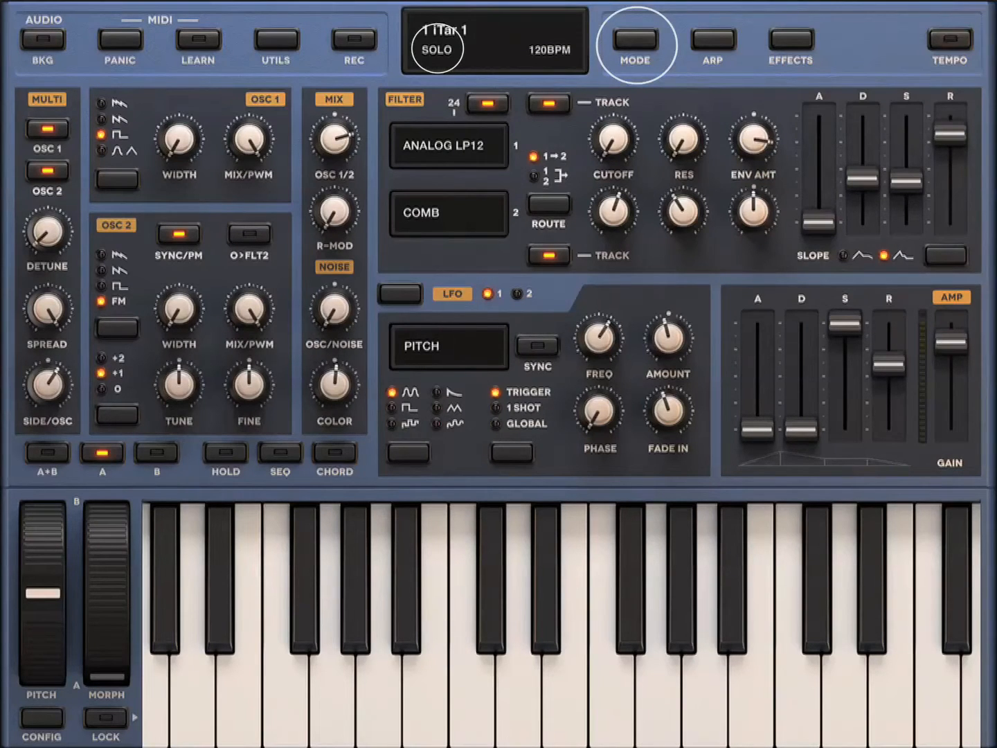
{"action": "left_click", "coordinate": [42, 39]}
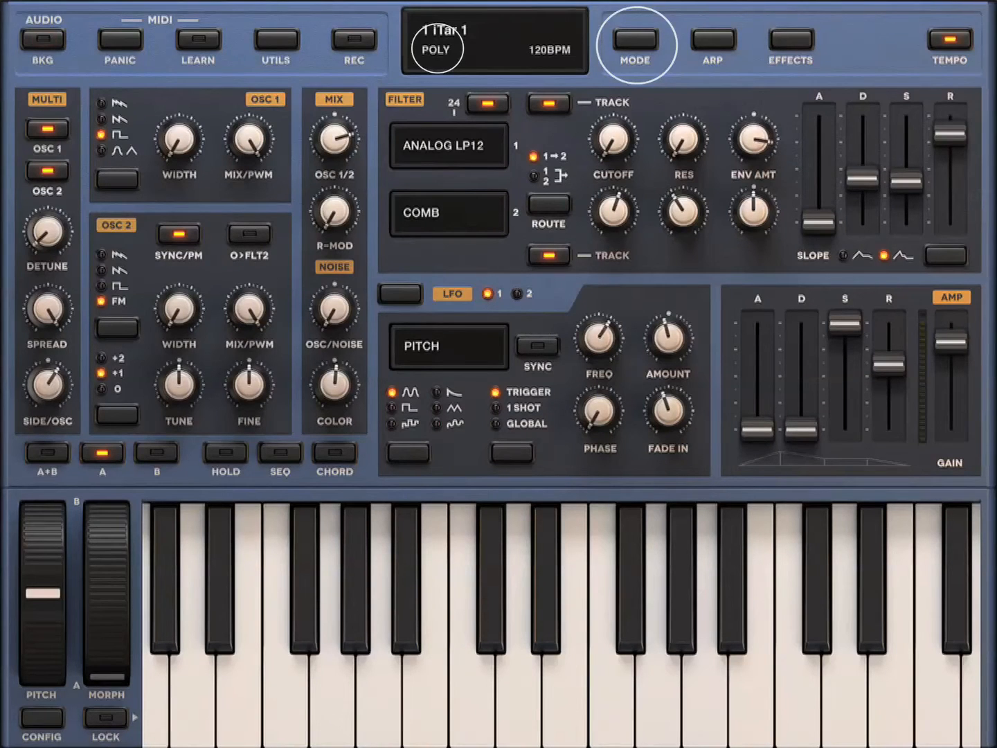
{"action": "left_click", "coordinate": [634, 38]}
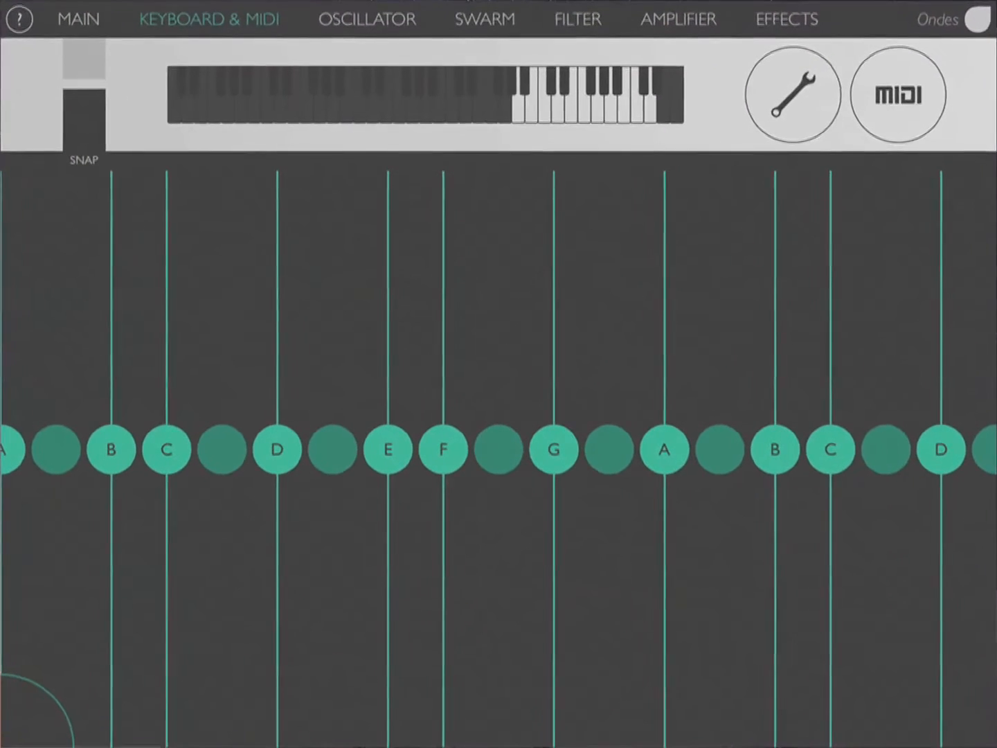
{"action": "left_click", "coordinate": [898, 96]}
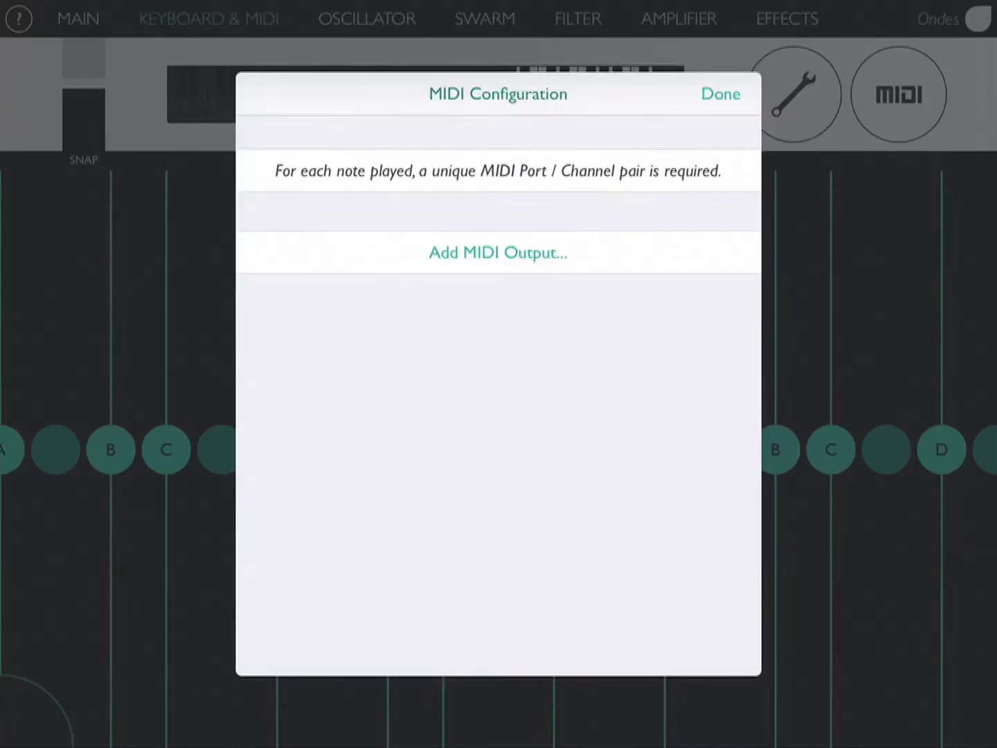
- Add a MIDI output on the Ondes virtual port, channel 1, receiving pitch bend size 12
{"action": "left_click", "coordinate": [497, 252]}
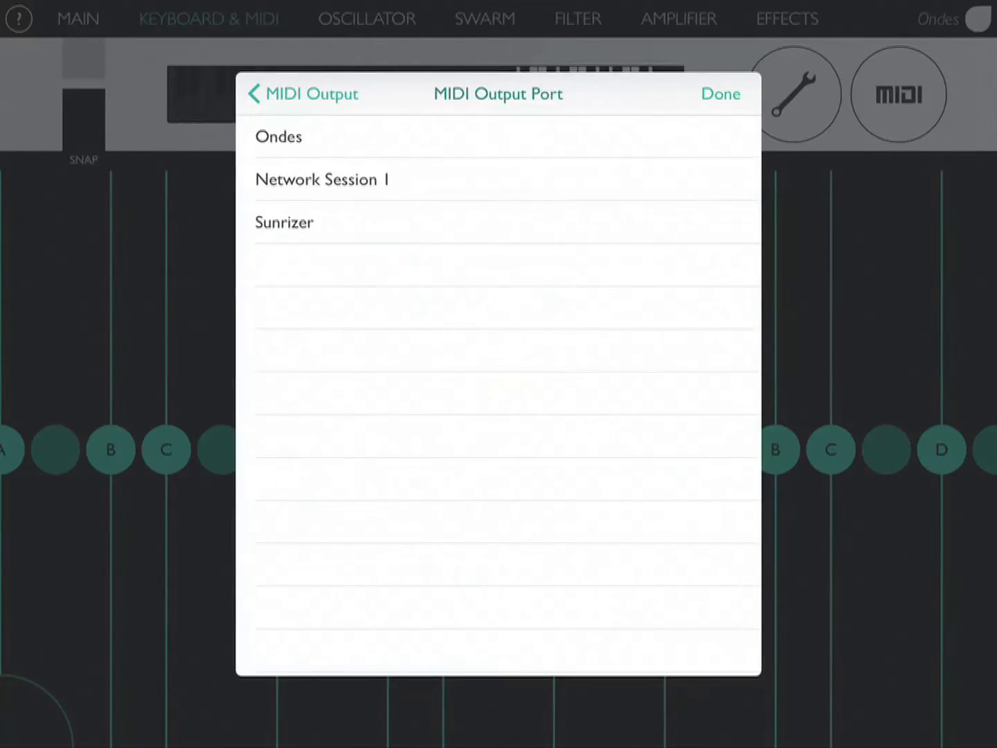
{"action": "left_click", "coordinate": [278, 136]}
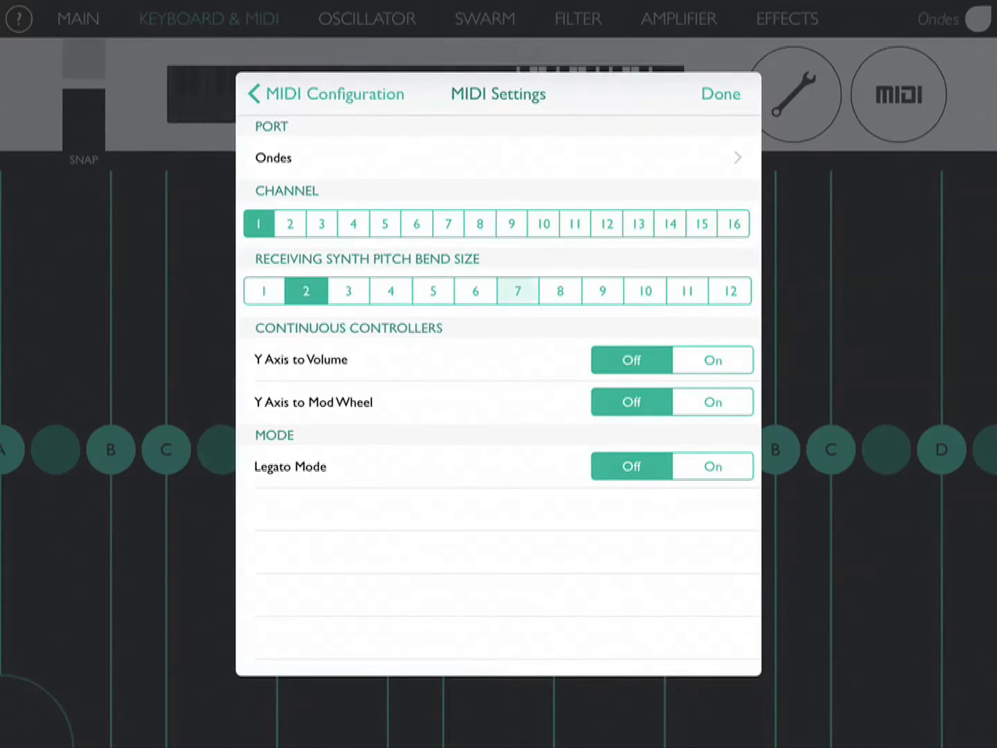
{"action": "left_click", "coordinate": [729, 291]}
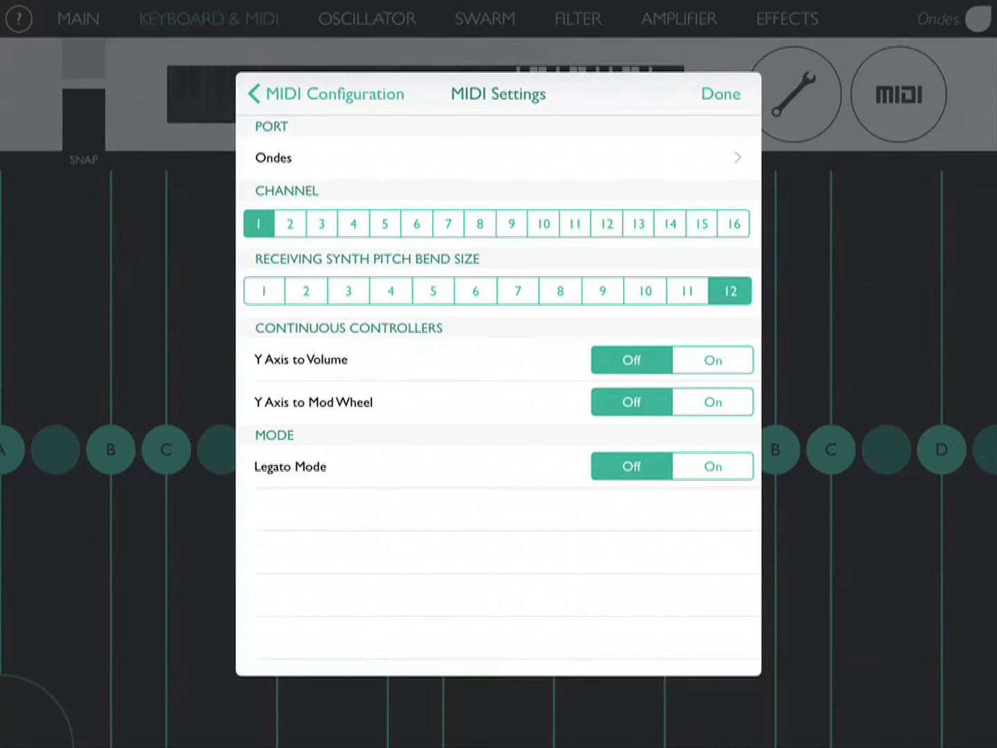